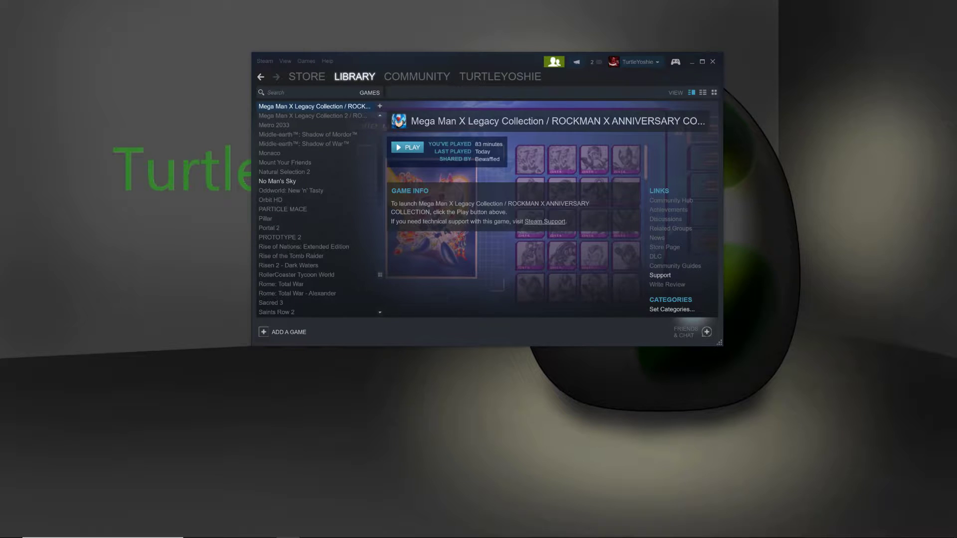
mouse_move(345, 23)
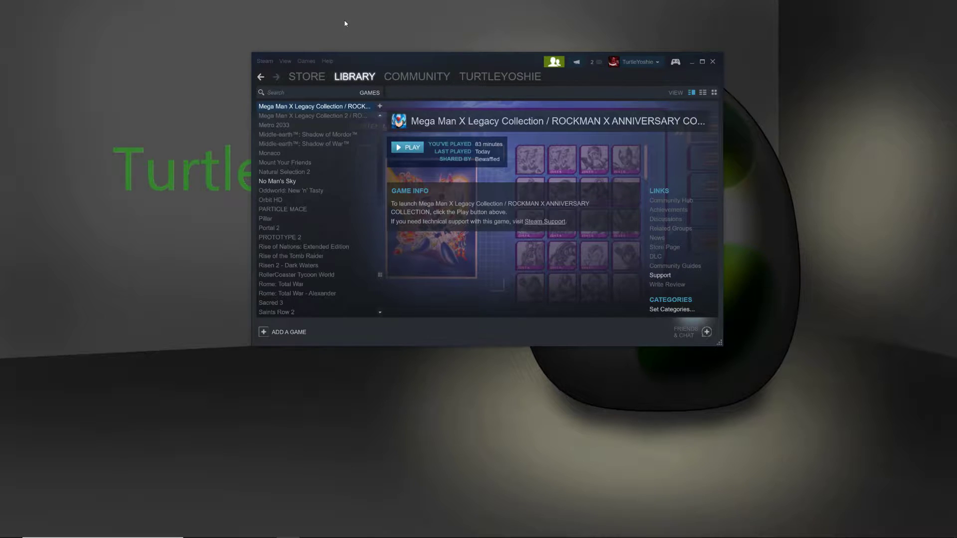
mouse_move(352, 23)
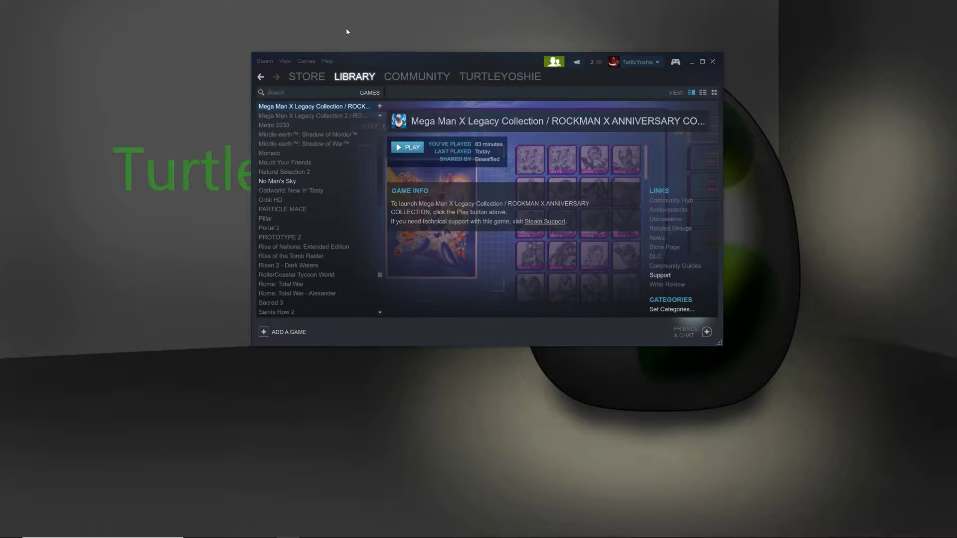
mouse_move(426, 145)
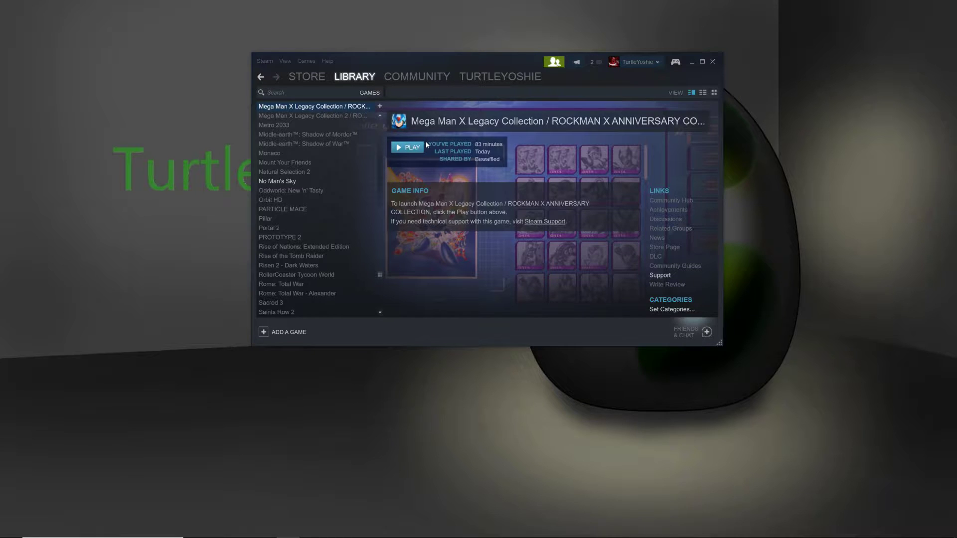
mouse_move(416, 153)
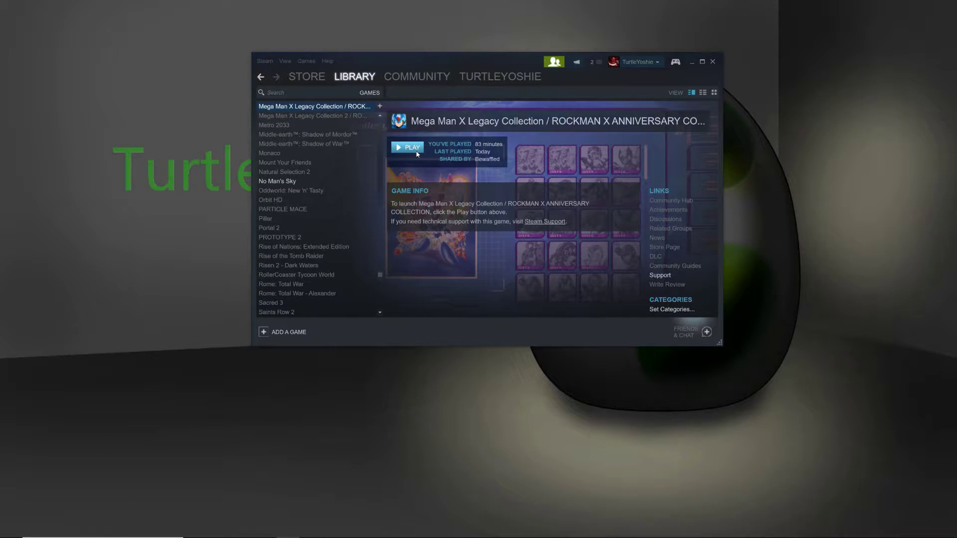
Launch Mega Man X Legacy Collection from its library page, then launch it a second time
left_click(407, 147)
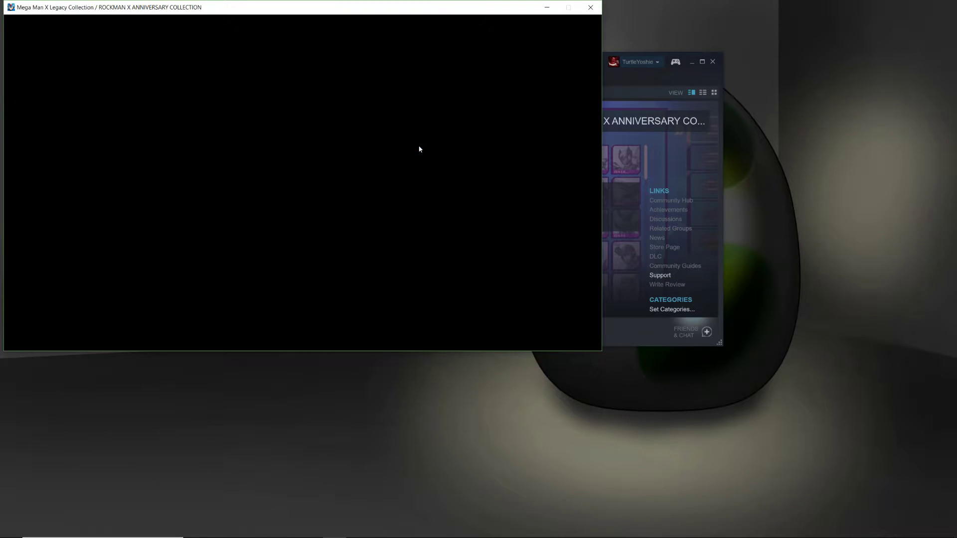
left_click(406, 147)
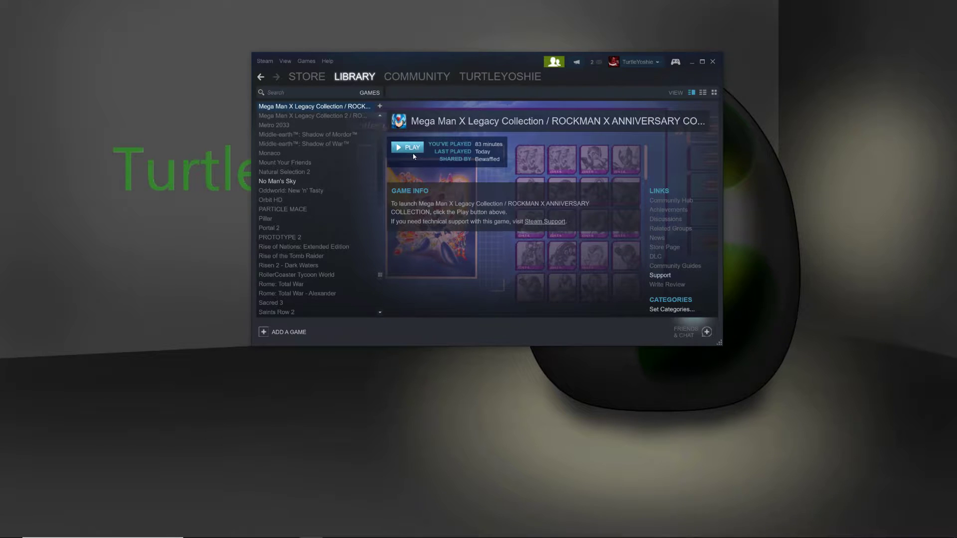
mouse_move(402, 173)
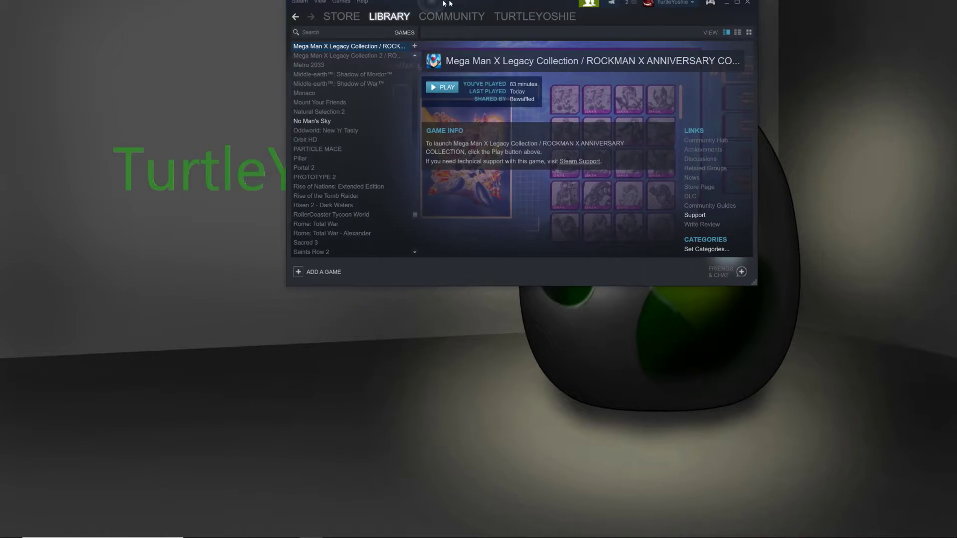
left_click(443, 87)
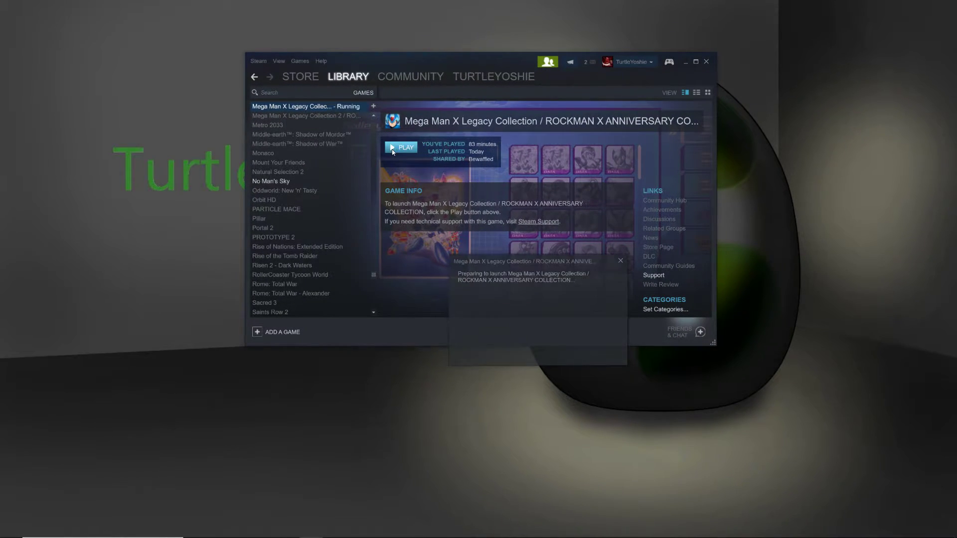
left_click(400, 147)
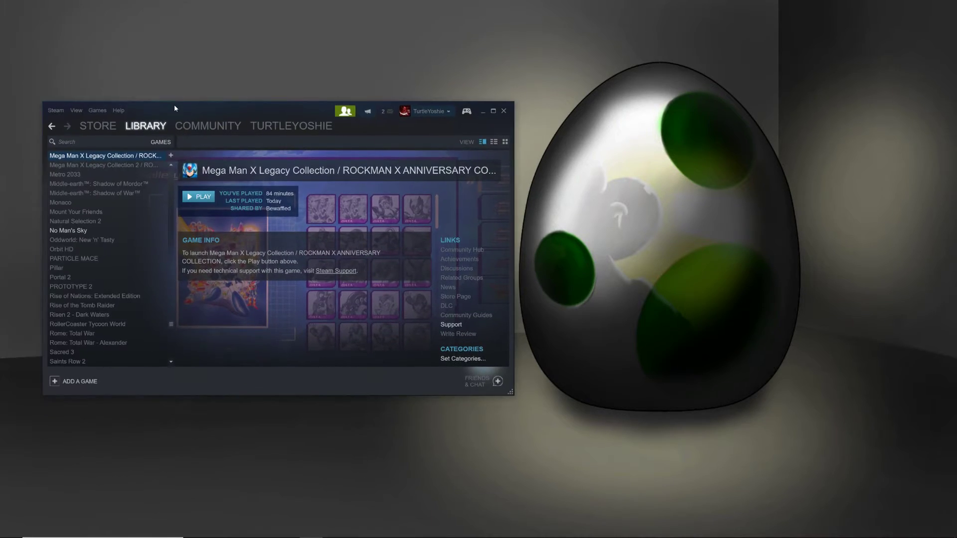
Show the Display page with the three-monitor arrangement in Windows Settings
left_click(198, 196)
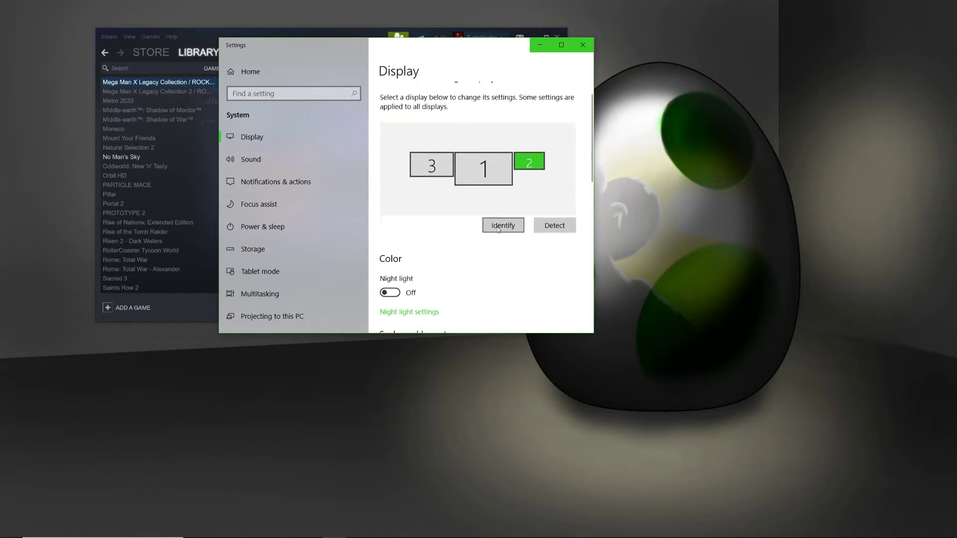
scroll("down", 3)
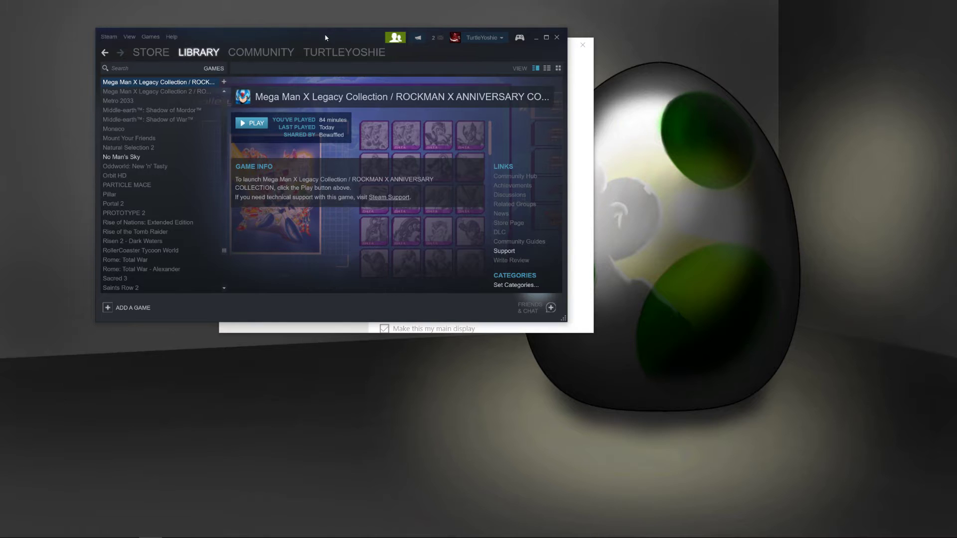
Run the game to its title menu and go to Options > Screen Settings
left_click(251, 123)
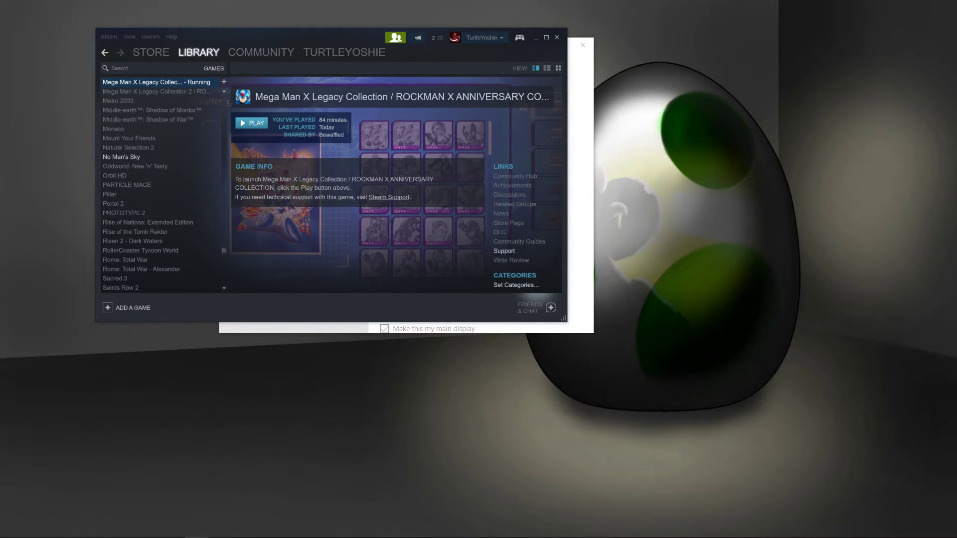
left_click(252, 122)
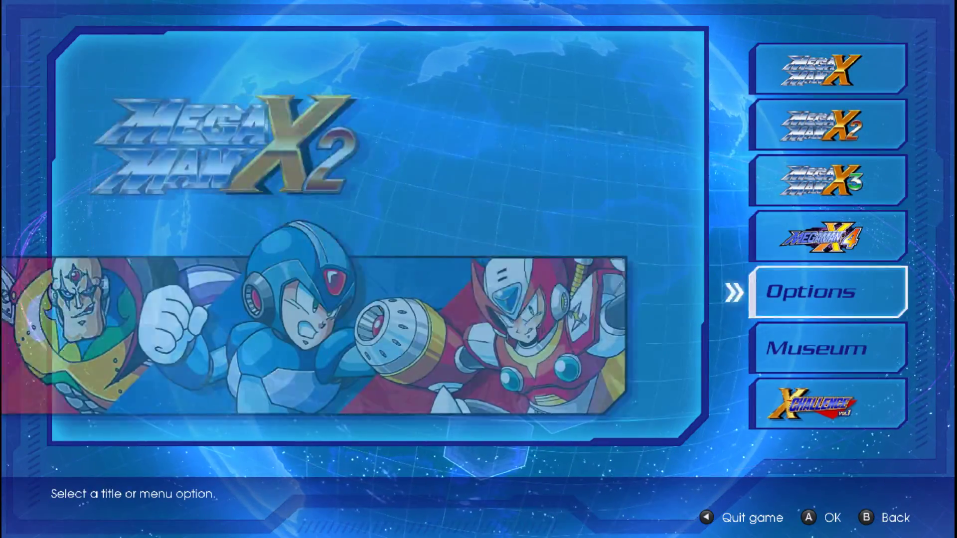
left_click(828, 291)
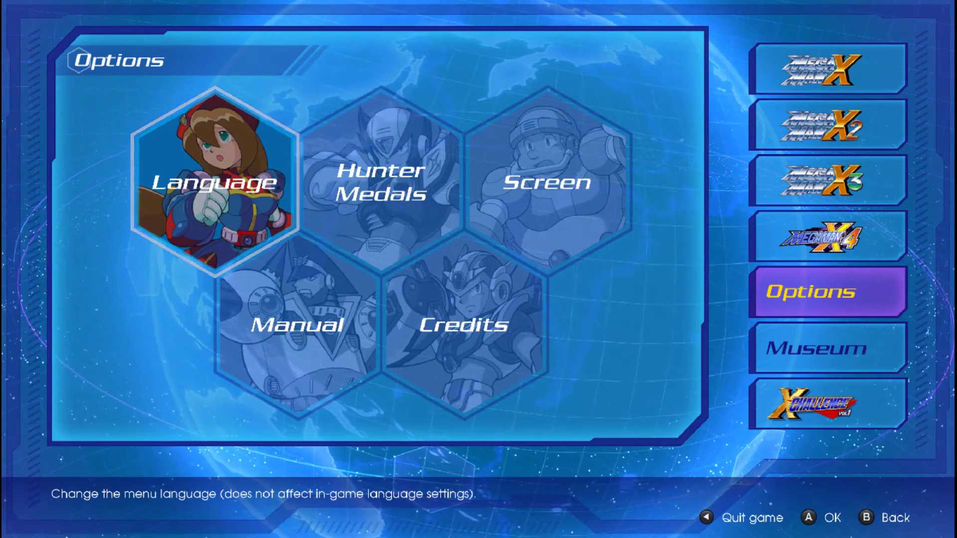
left_click(548, 181)
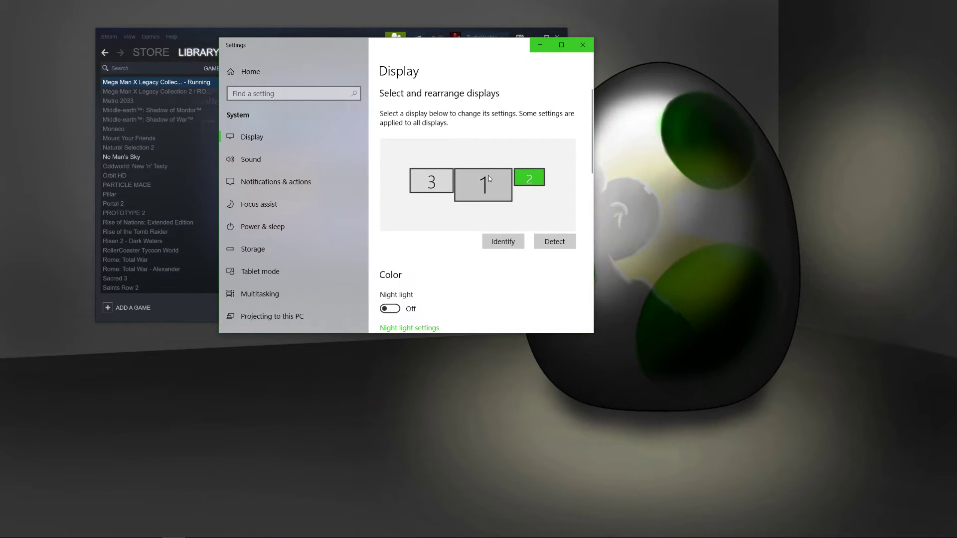
Return to the game showing Screen Settings with Screen mode set to Windowed
scroll("down", 3)
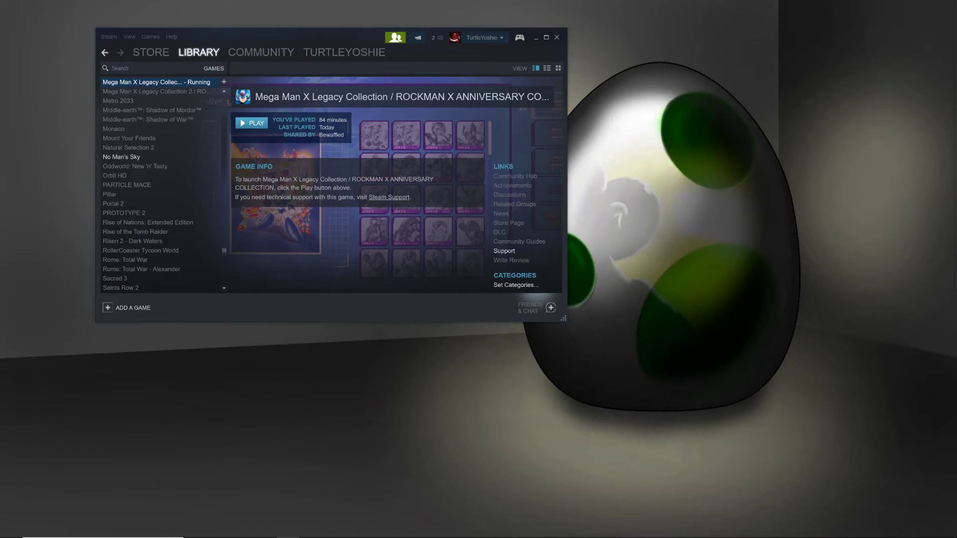
left_click(251, 122)
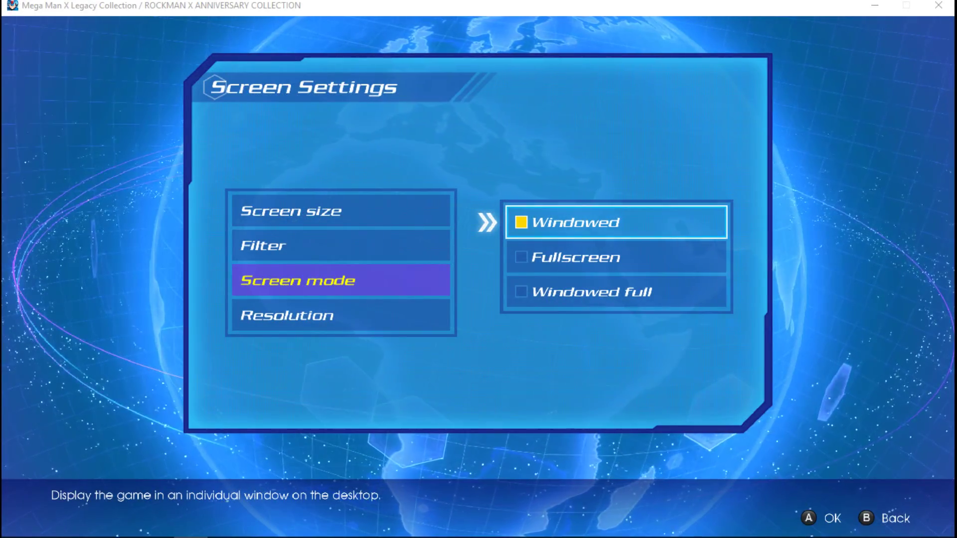